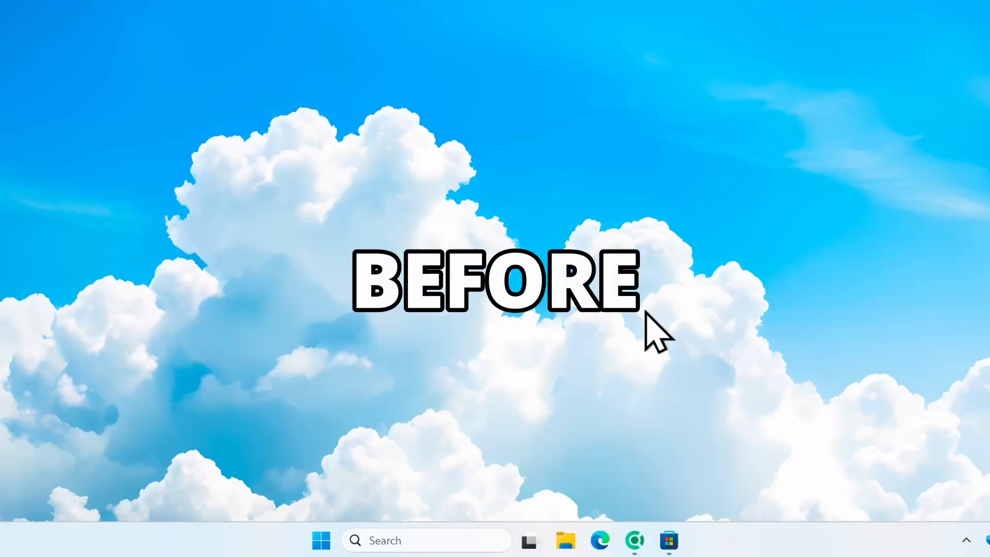
mouse_move(685, 136)
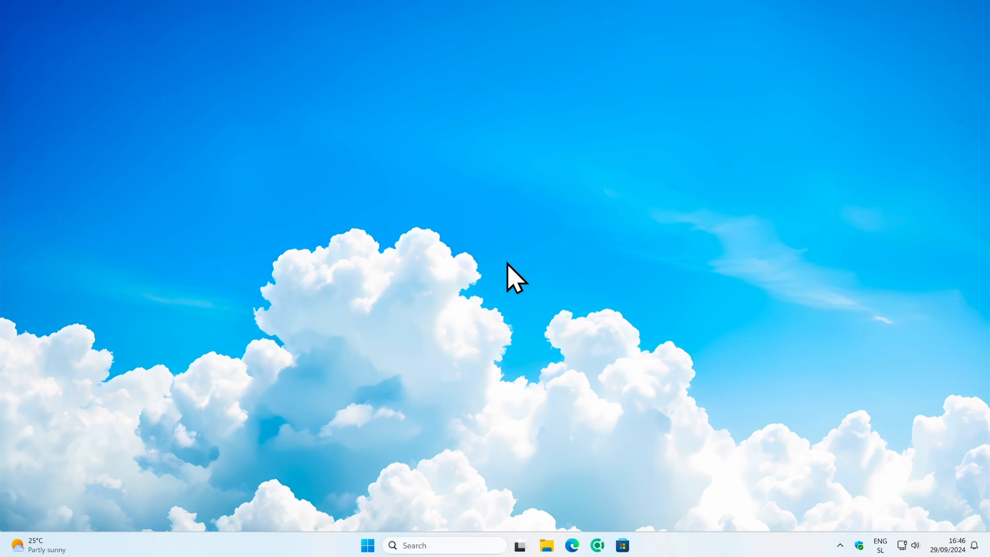
Find TranslucentTB in Microsoft Store and start its download with Get.
left_click(621, 545)
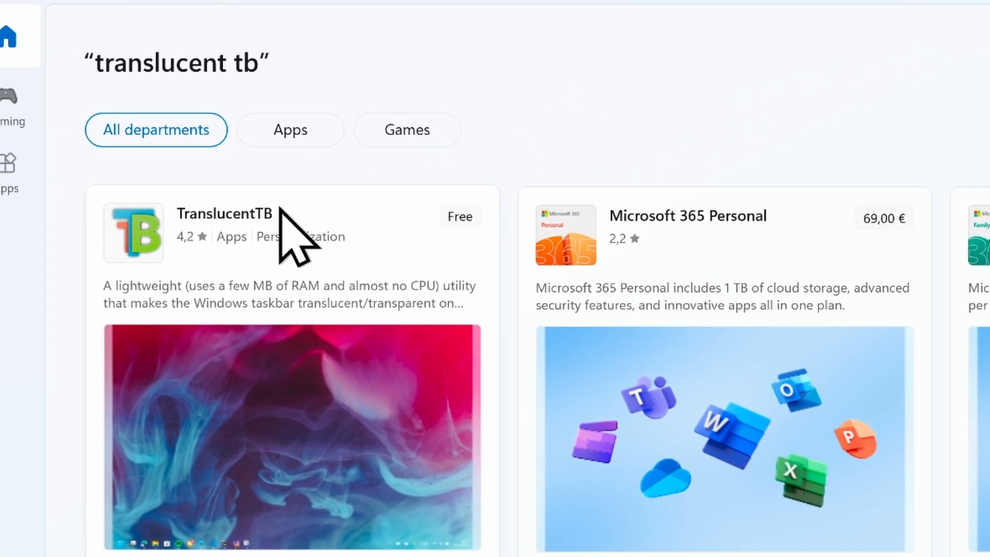
left_click(225, 214)
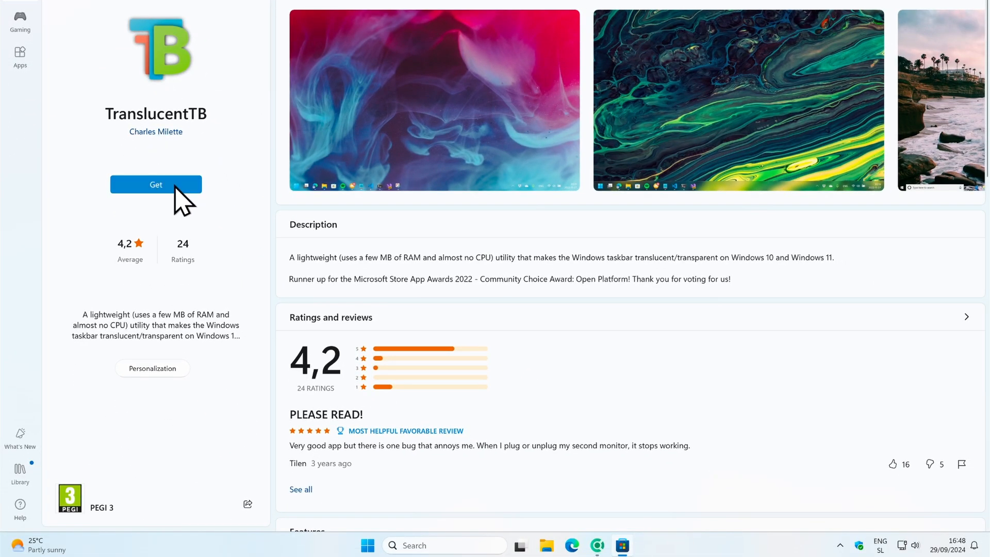
left_click(155, 185)
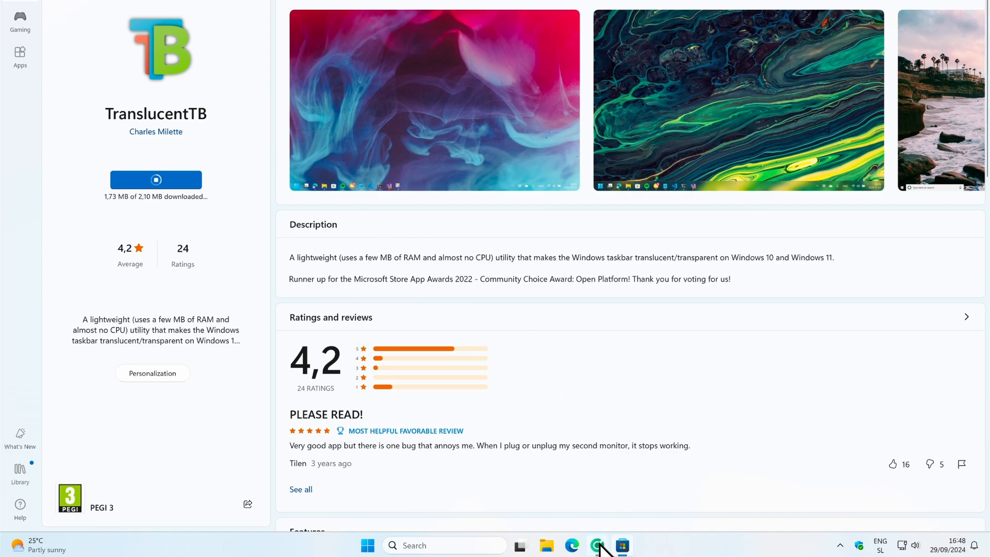
Show the latest TranslucentTB release's Assets list on its GitHub repository.
left_click(596, 545)
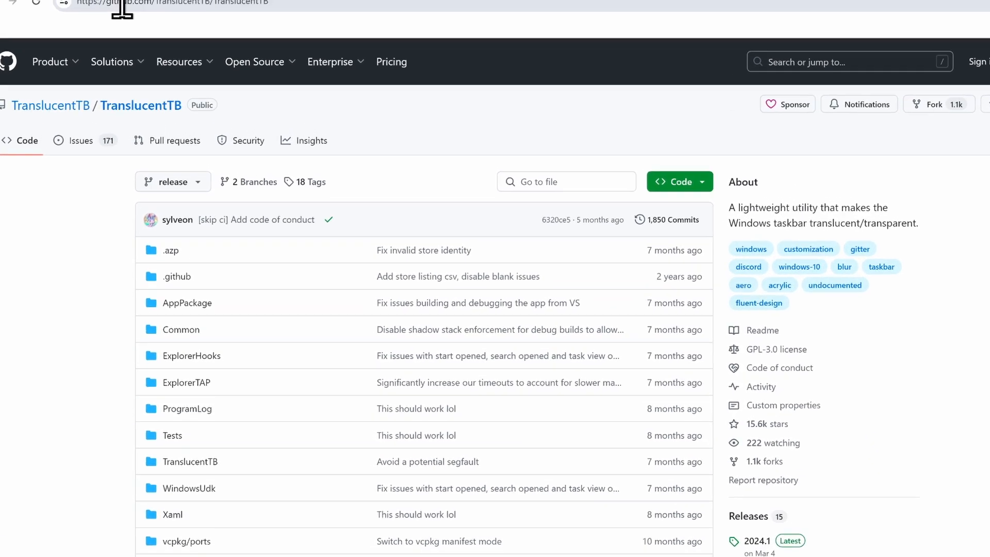
left_click(169, 20)
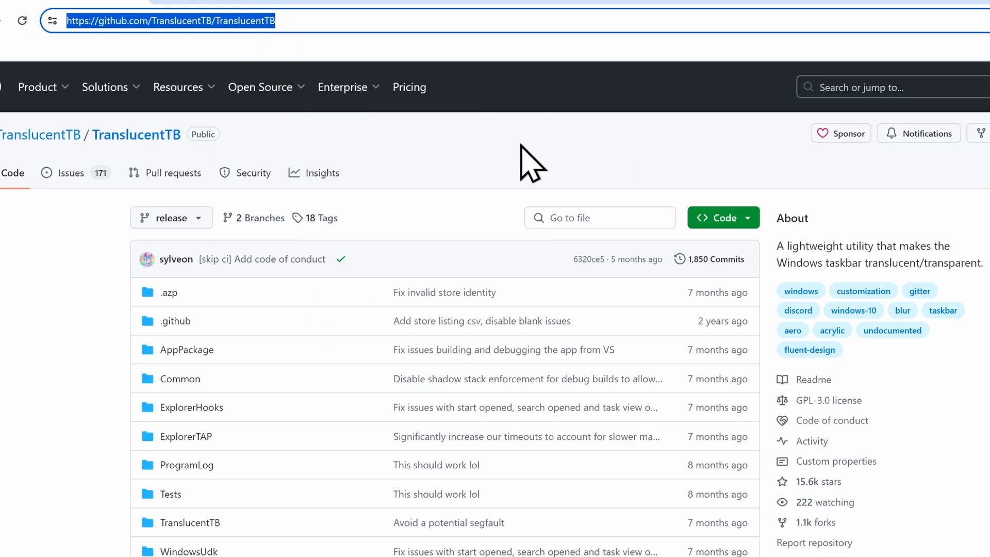
mouse_move(565, 138)
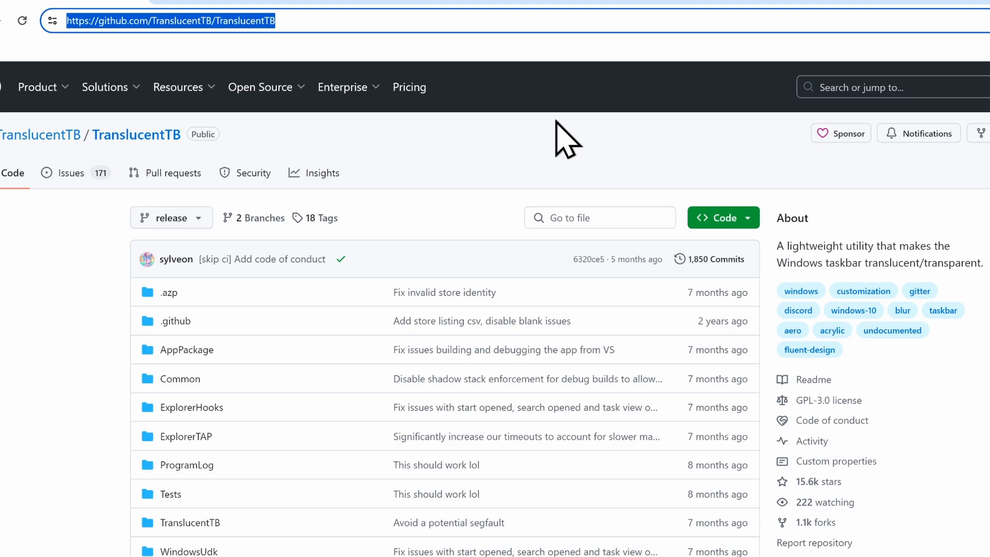
scroll("down", 3)
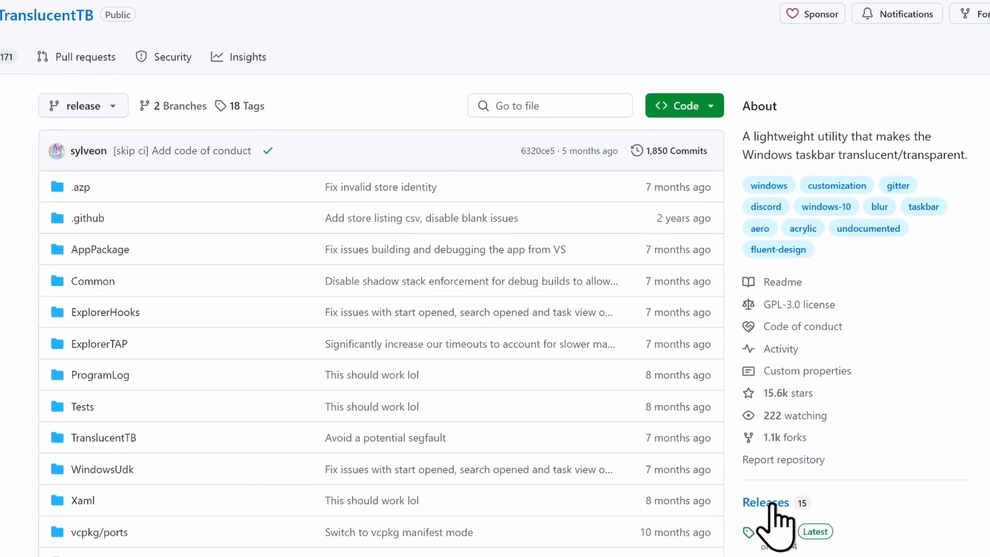
scroll("down", 3)
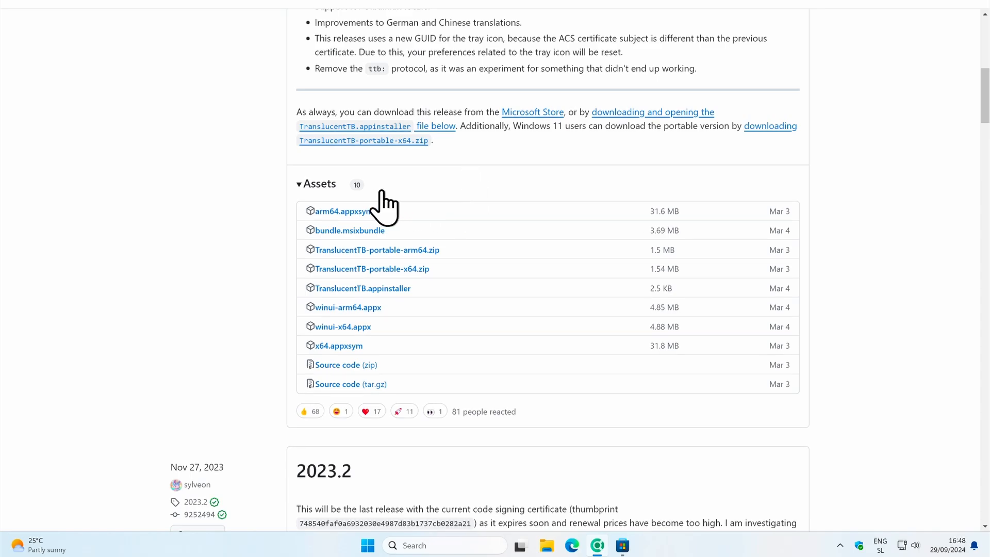
mouse_move(362, 288)
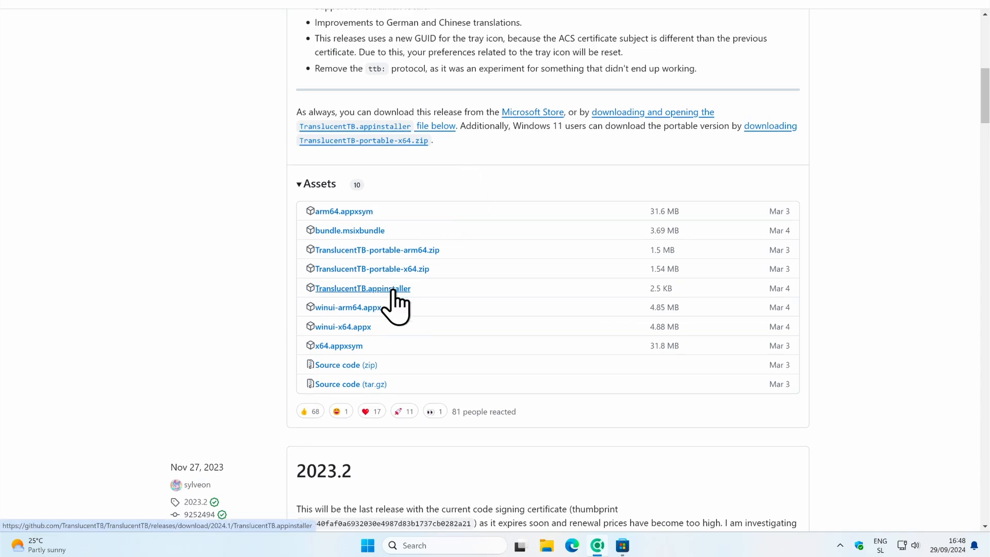
mouse_move(403, 309)
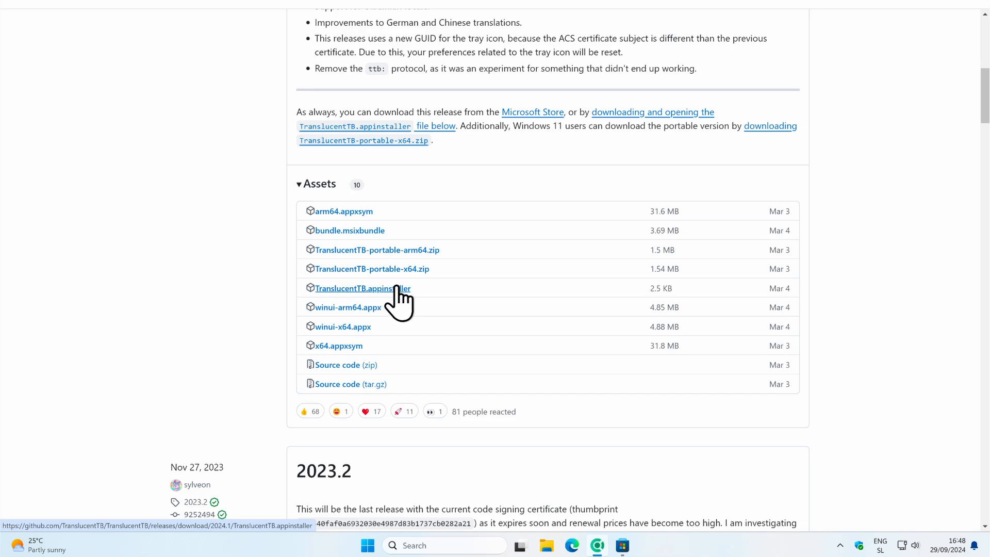
mouse_move(394, 295)
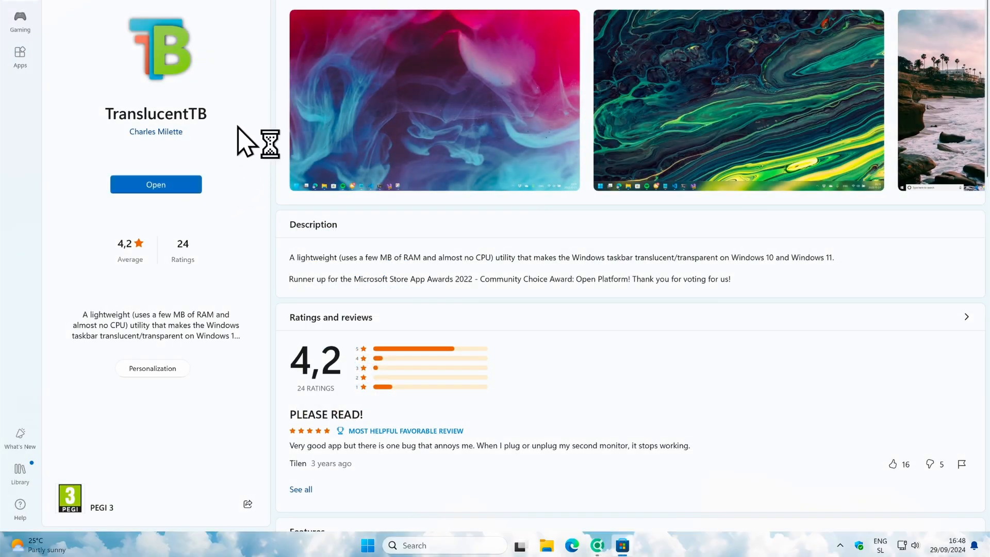
Launch TranslucentTB from the Store, continue past the welcome dialog and dismiss the tray notice.
left_click(155, 184)
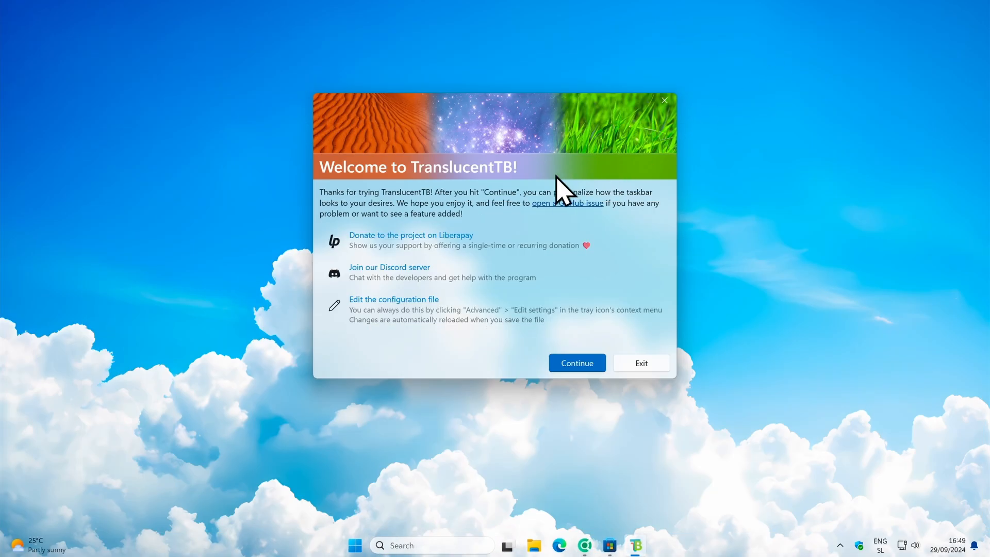
mouse_move(512, 186)
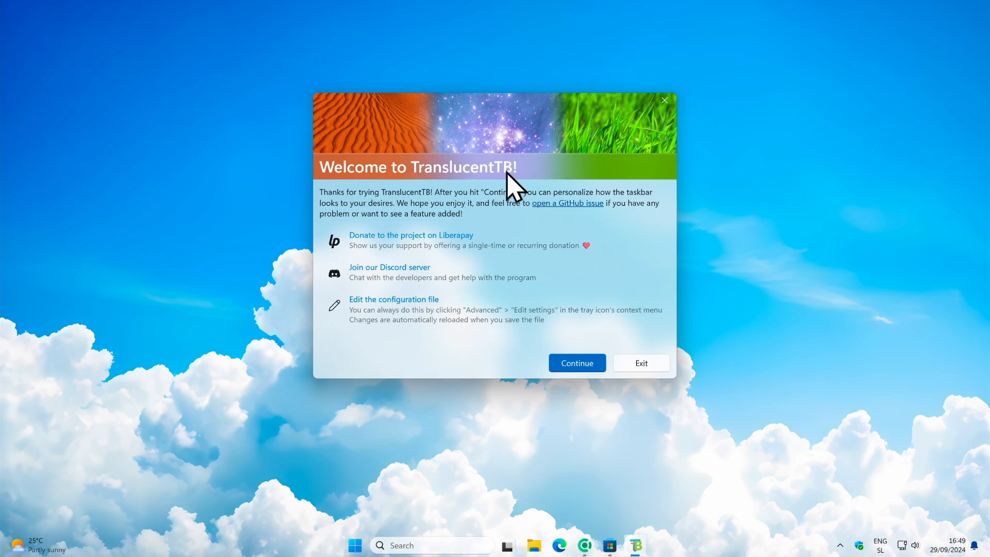
left_click(576, 362)
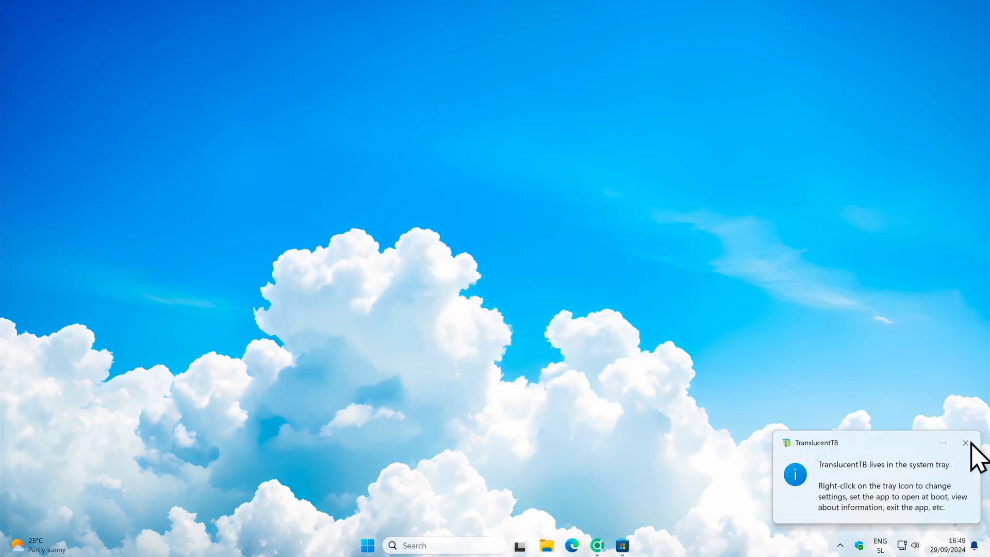
left_click(965, 442)
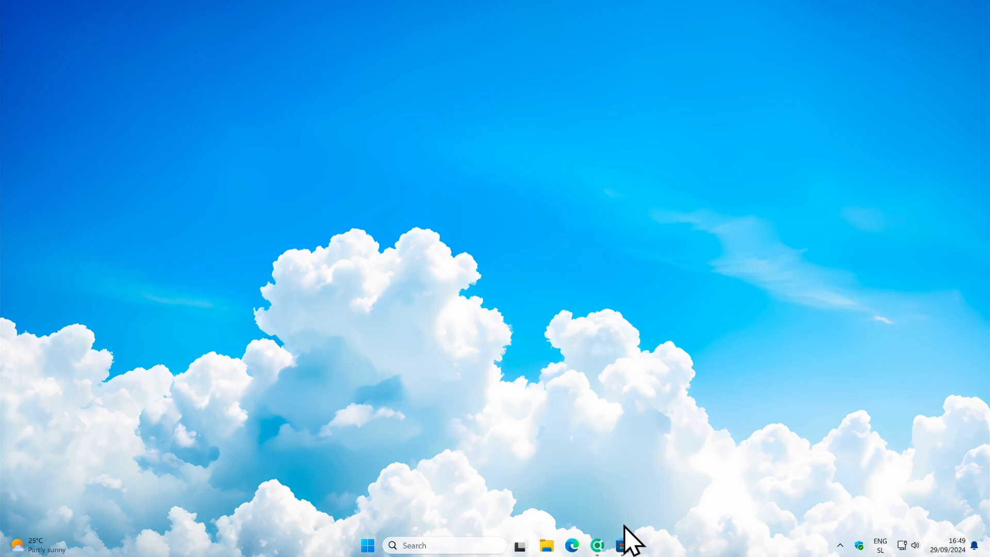
mouse_move(843, 546)
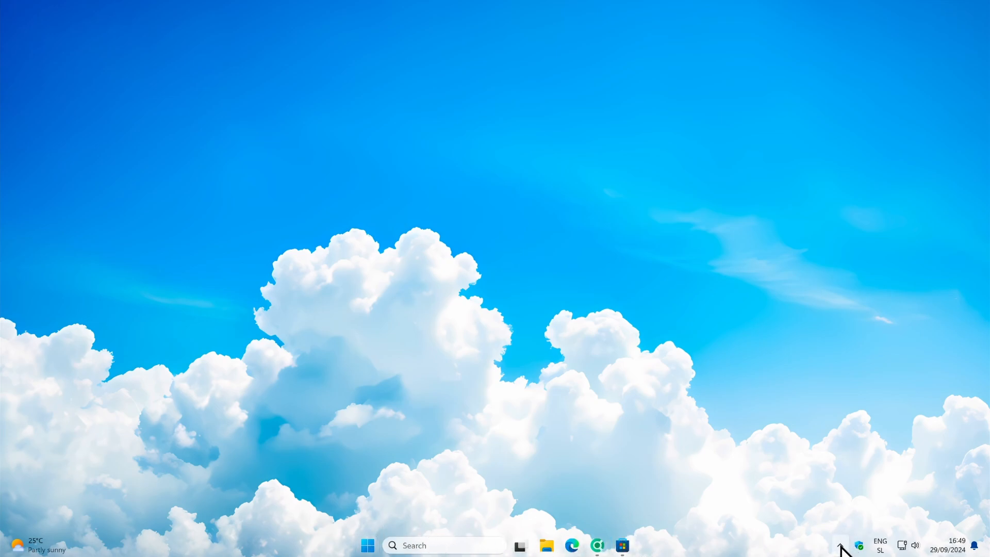
Bring up TranslucentTB's tray menu listing Desktop and Visible window taskbar states.
left_click(840, 545)
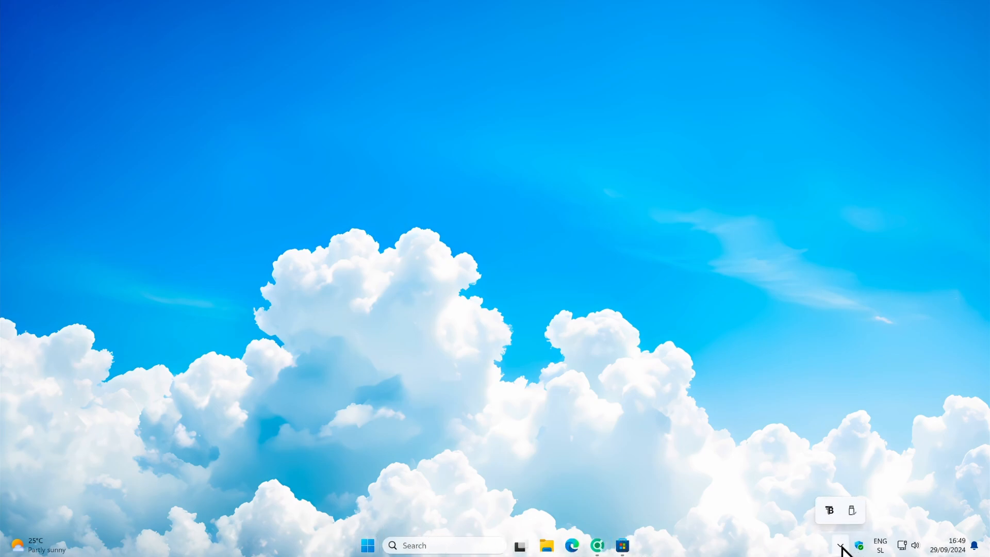
right_click(828, 510)
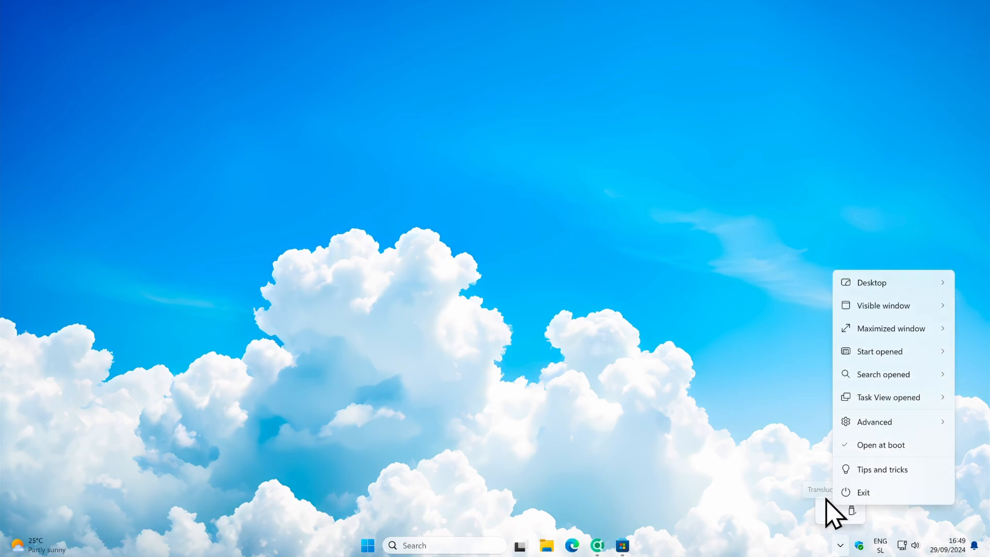
mouse_move(872, 480)
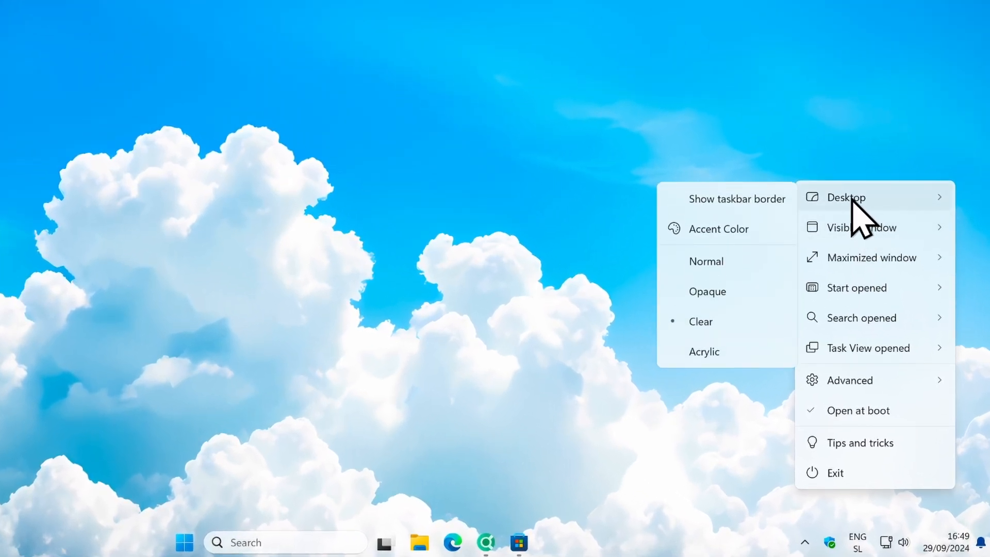
mouse_move(768, 262)
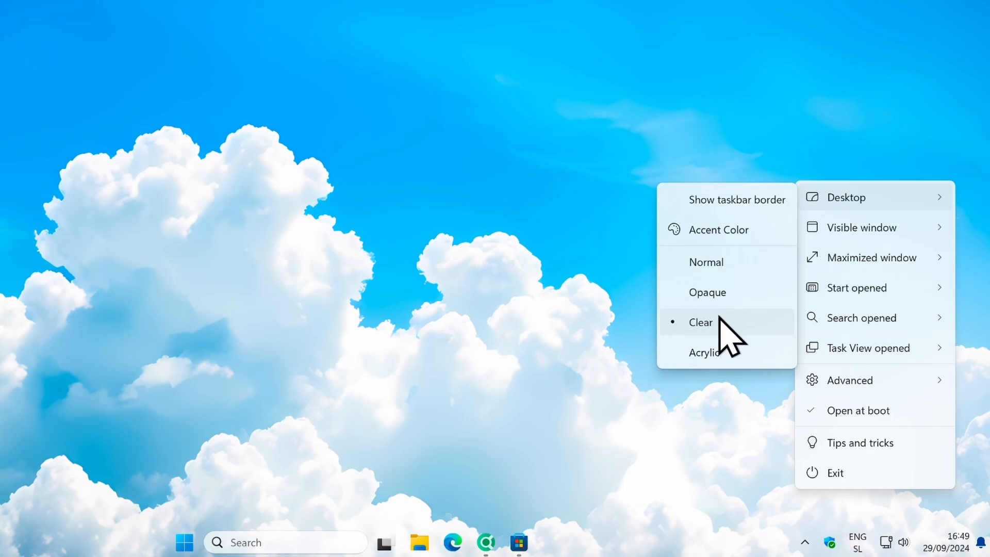
mouse_move(742, 369)
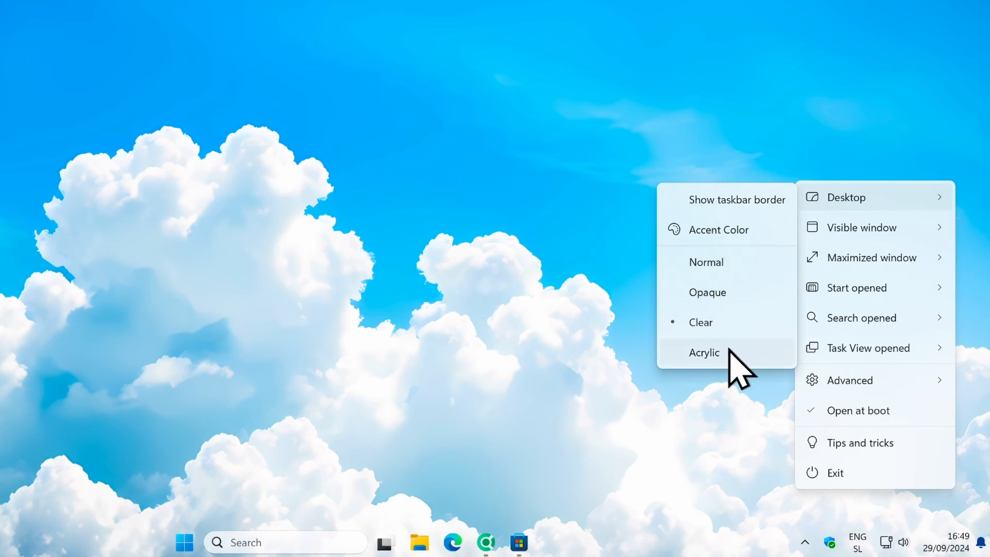
mouse_move(726, 366)
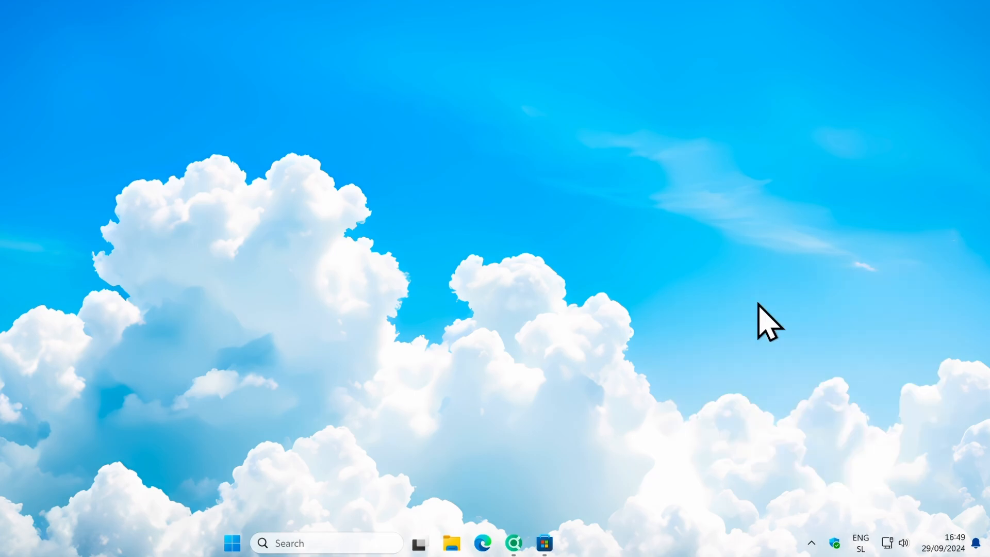
Set the Visible window state to Clear, then quit TranslucentTB from its tray menu.
right_click(767, 325)
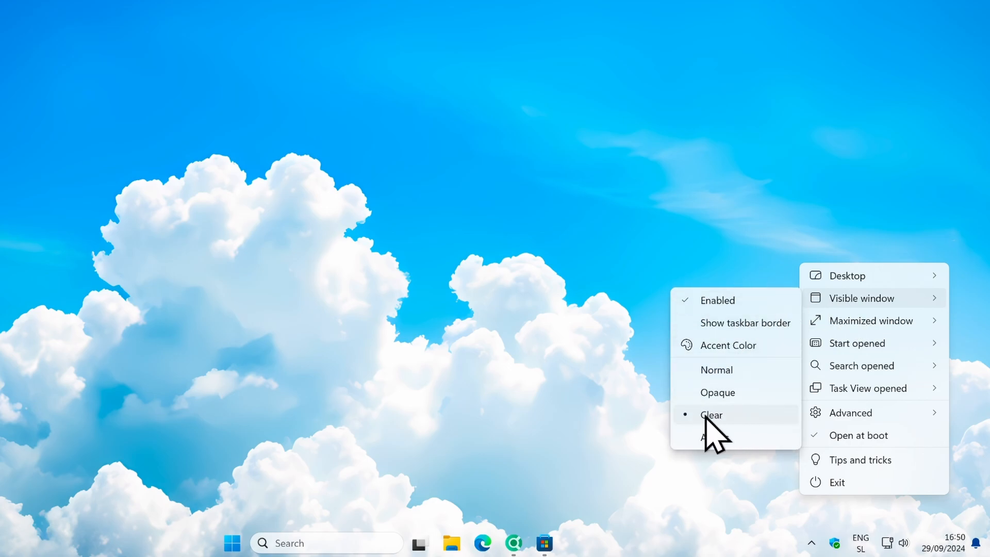
mouse_move(764, 434)
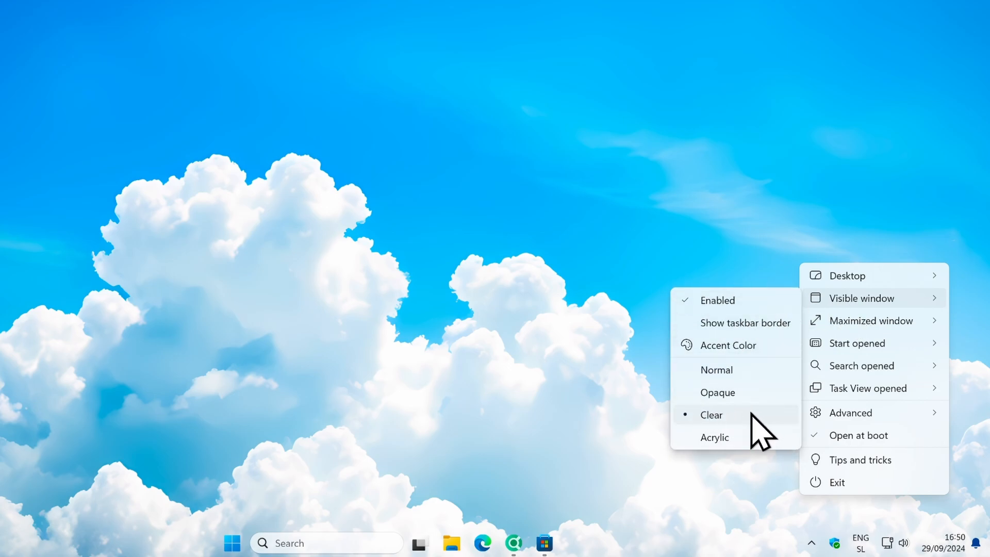
mouse_move(860, 387)
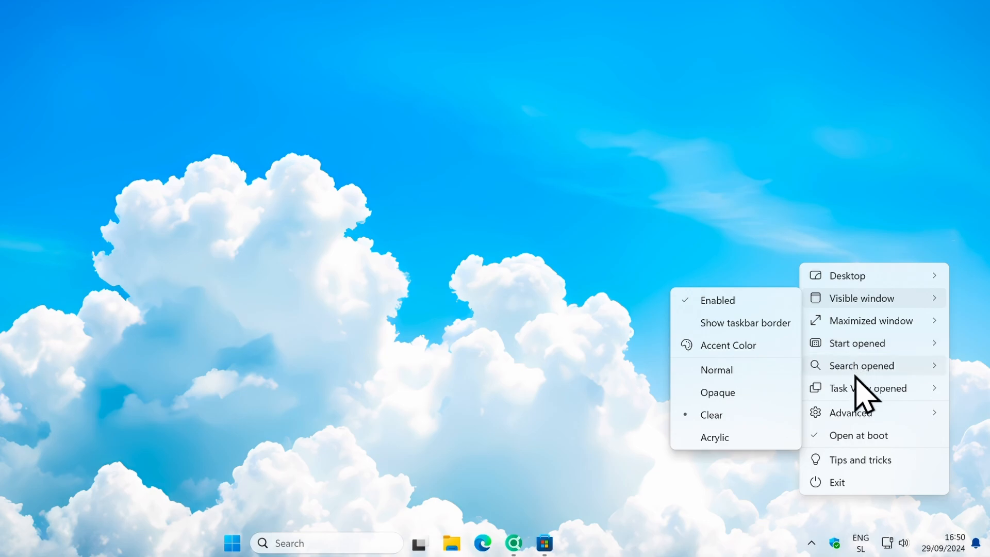
mouse_move(523, 416)
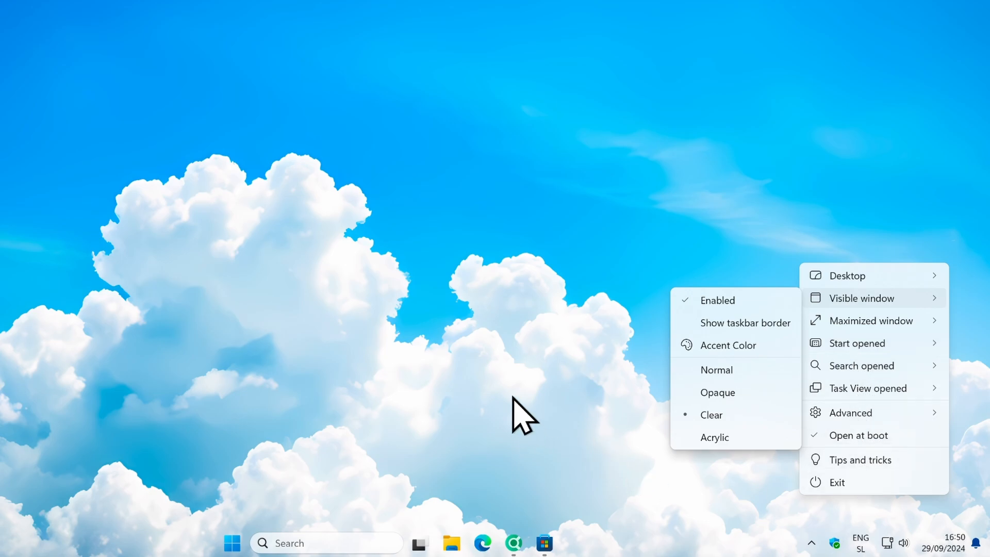
left_click(496, 351)
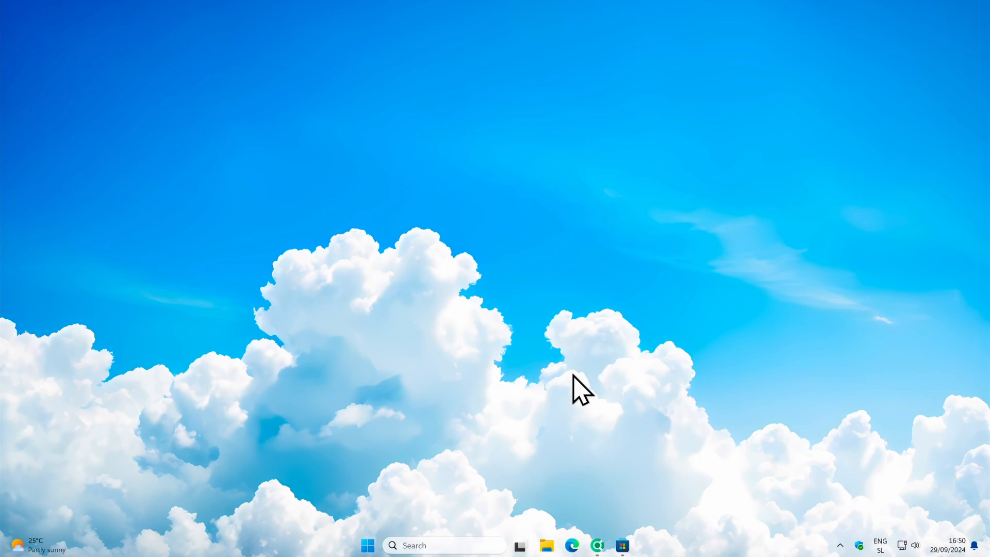
left_click(840, 545)
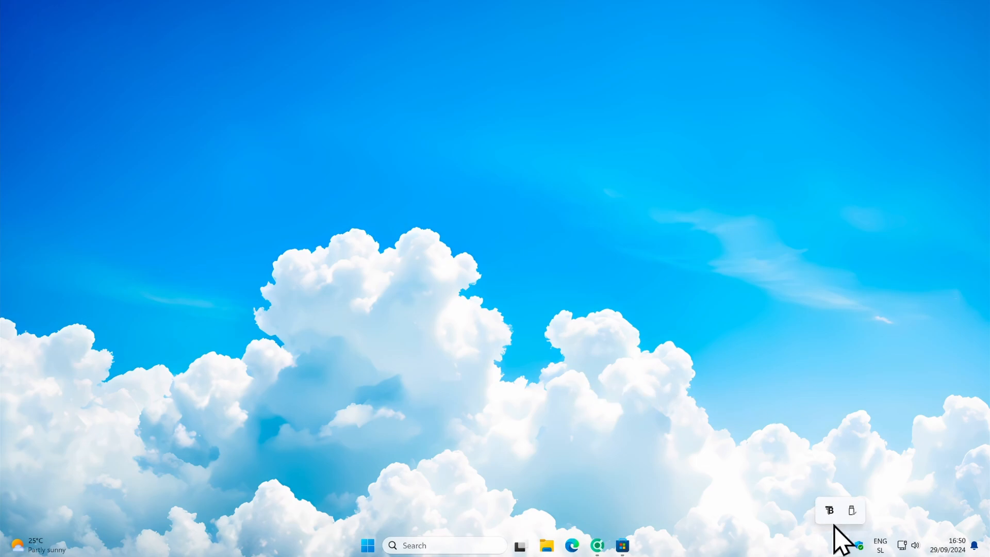
right_click(829, 509)
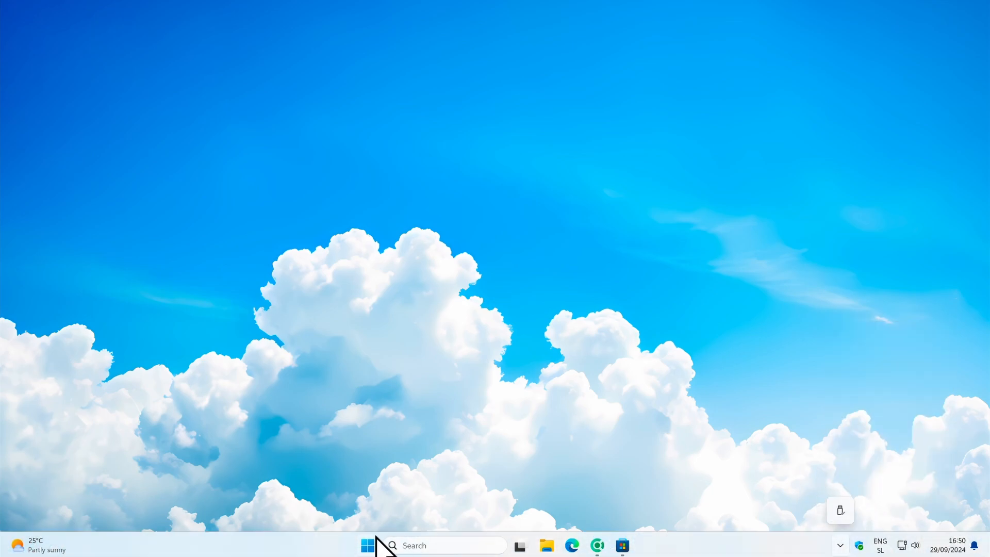
Launch Windows Settings from the Start menu's pinned apps.
left_click(367, 545)
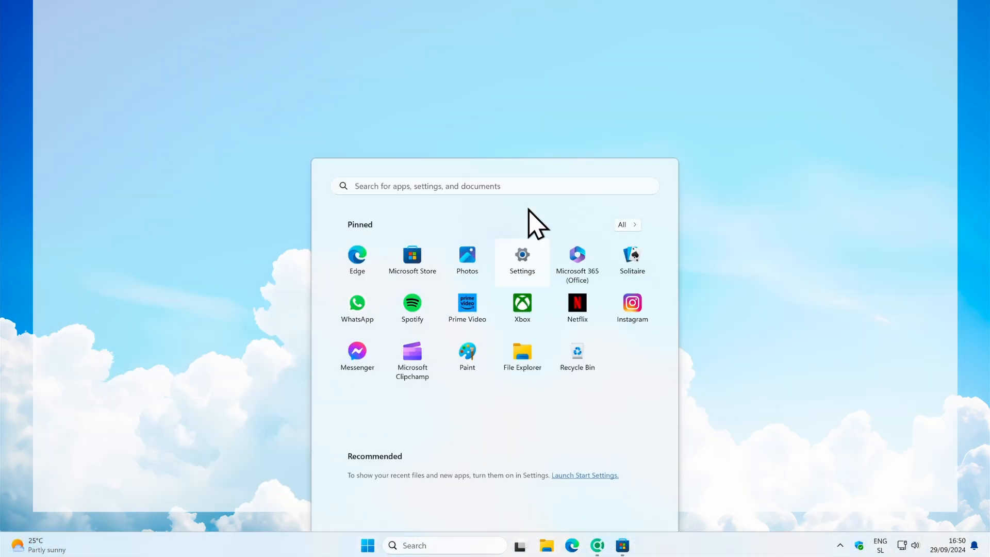
left_click(522, 254)
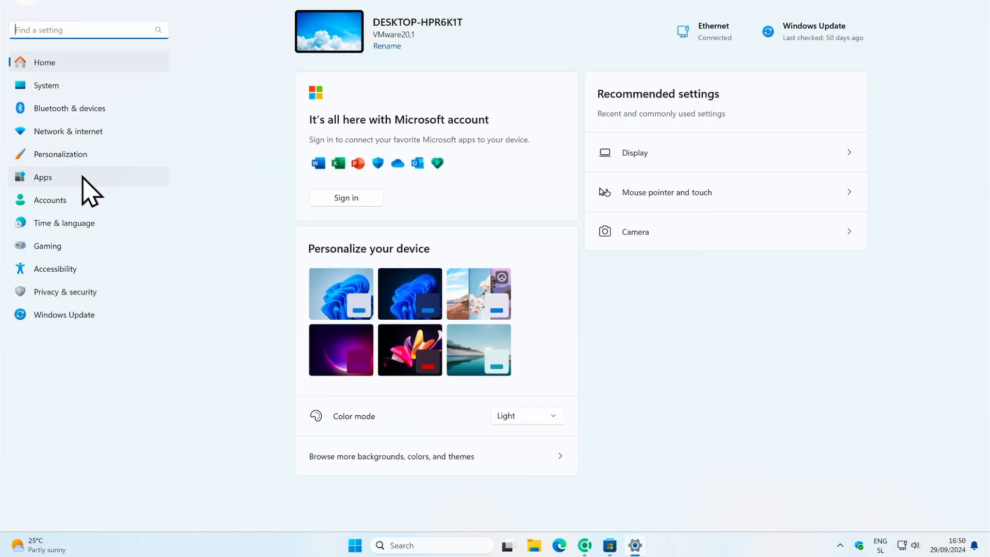
Go to Apps > Installed apps and reveal TranslucentTB's options menu with Uninstall.
left_click(43, 177)
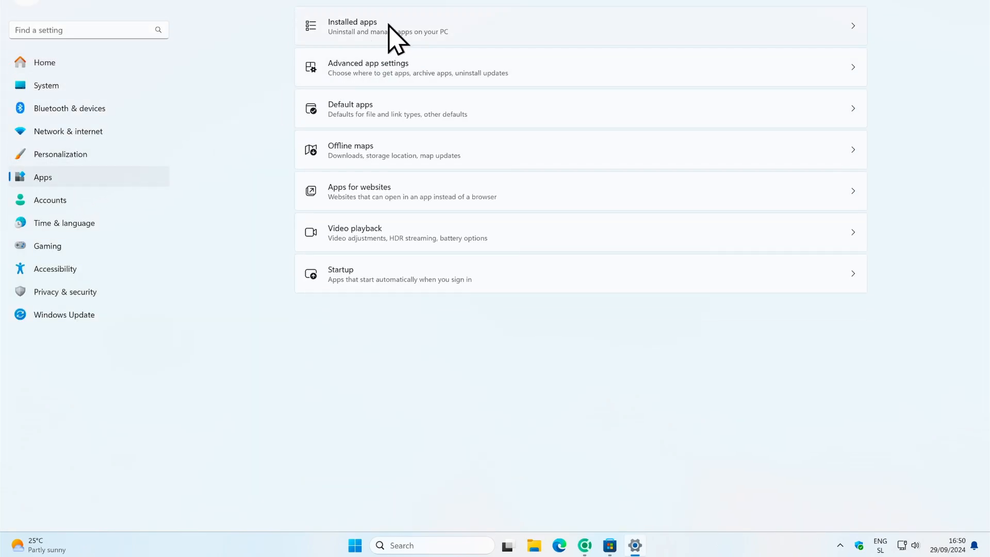
left_click(352, 25)
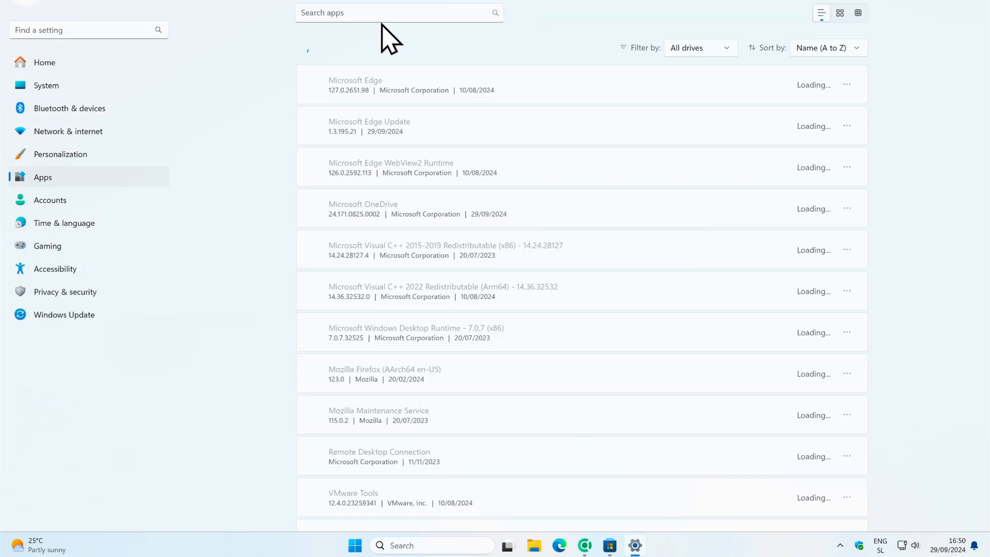
scroll("down", 3)
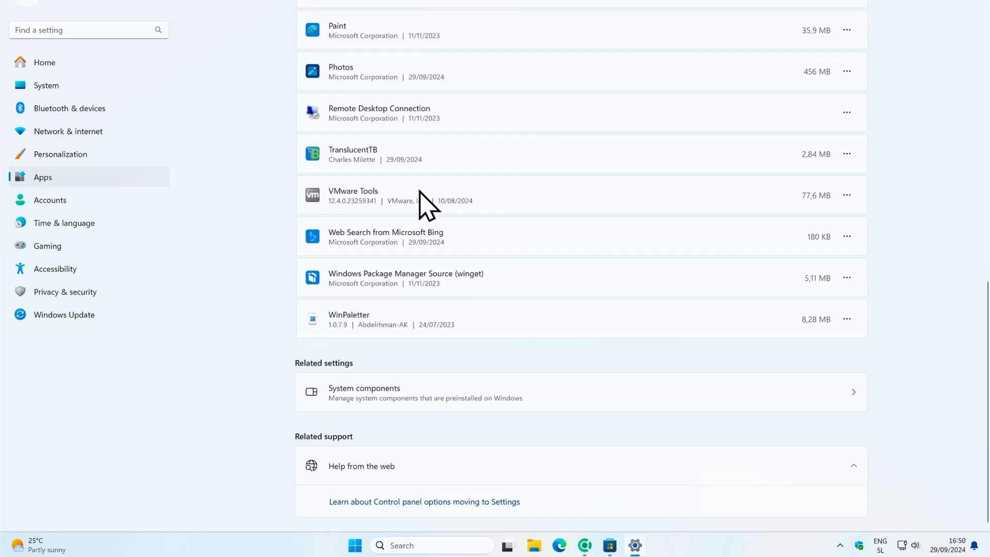
scroll("up", 3)
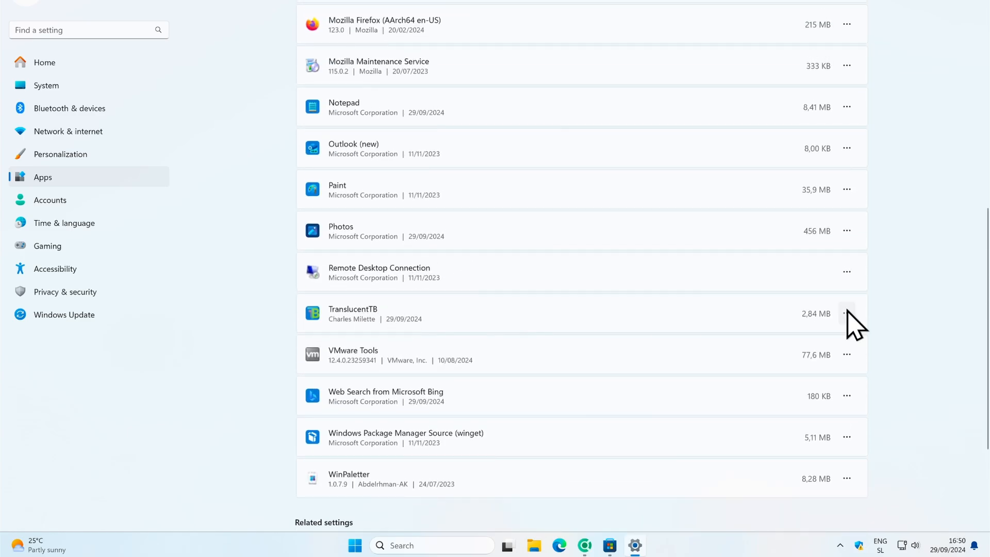
left_click(847, 313)
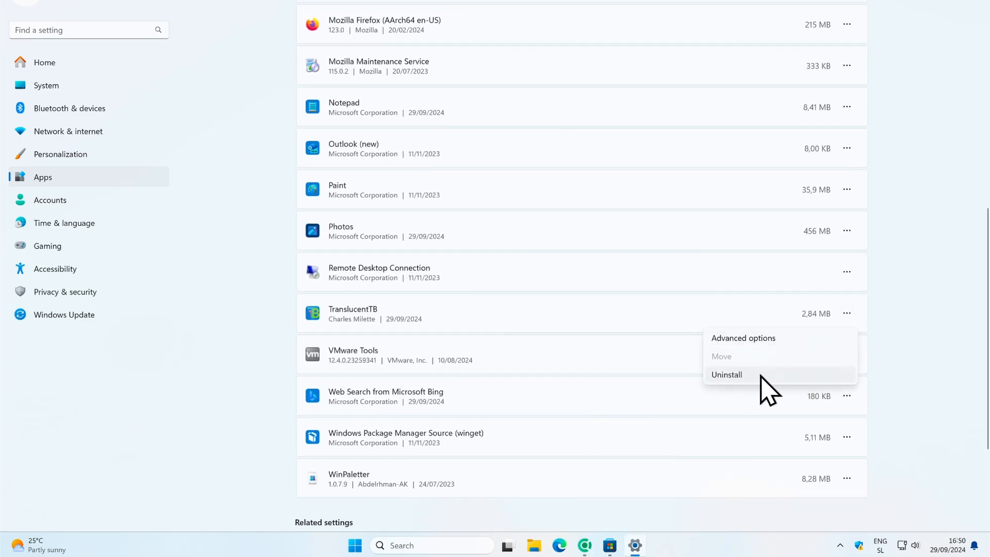
mouse_move(751, 388)
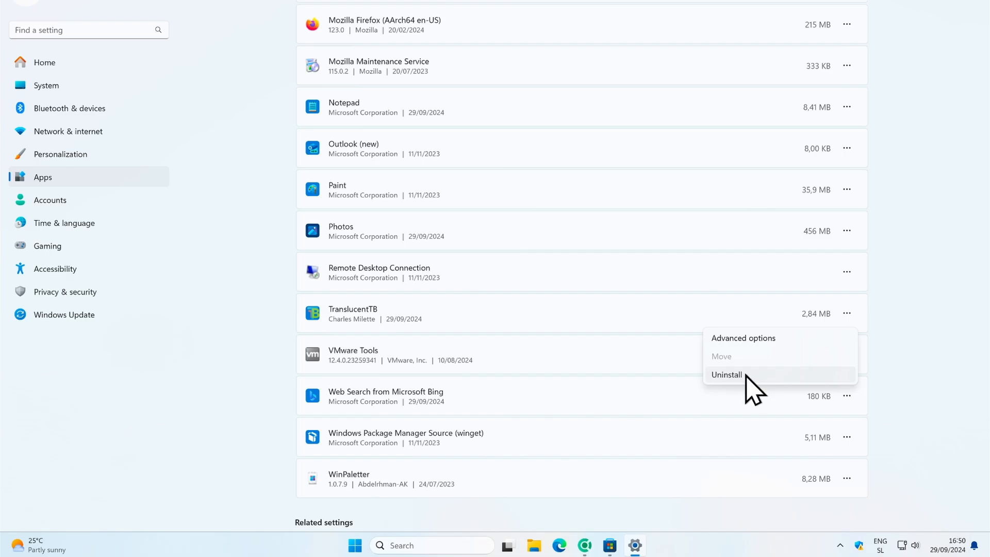
mouse_move(846, 233)
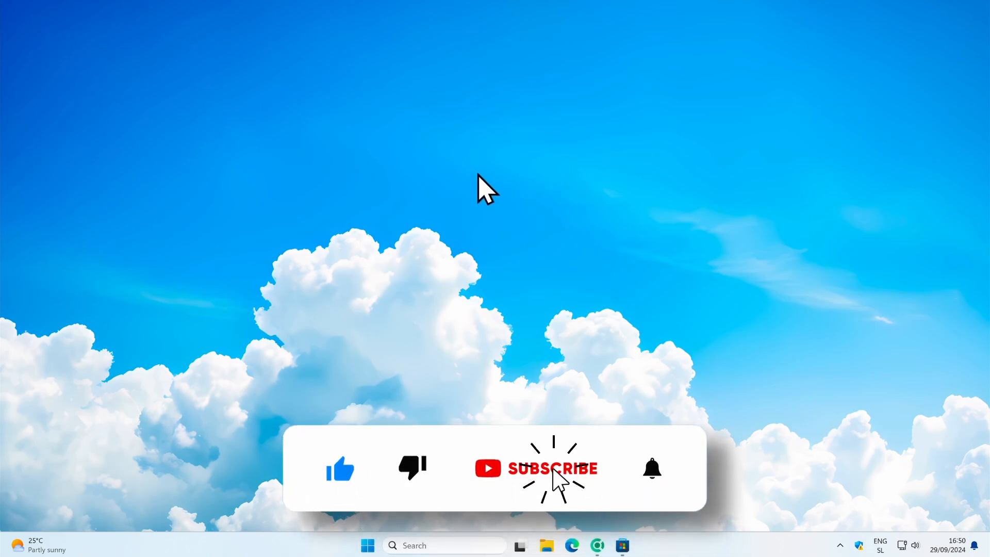
left_click(554, 468)
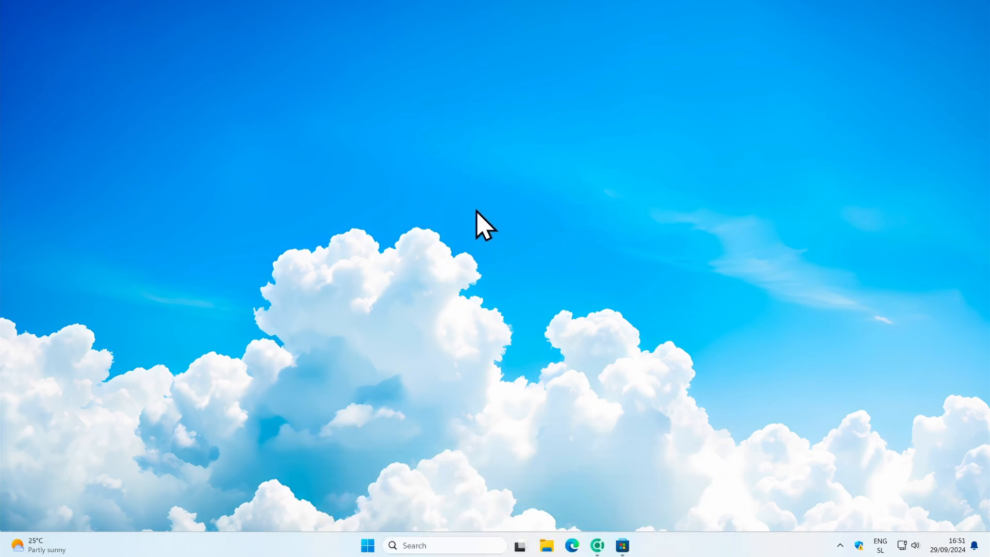
mouse_move(491, 228)
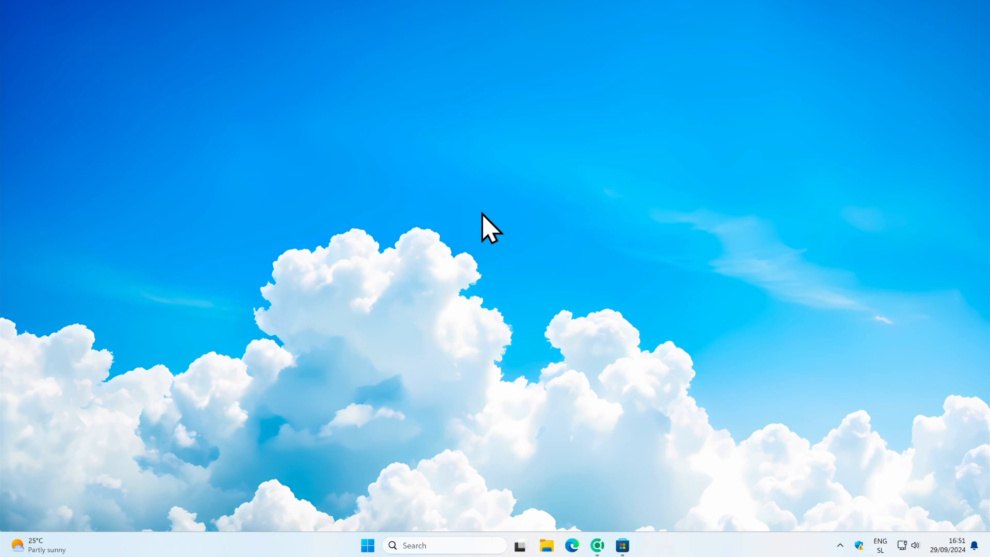
mouse_move(480, 236)
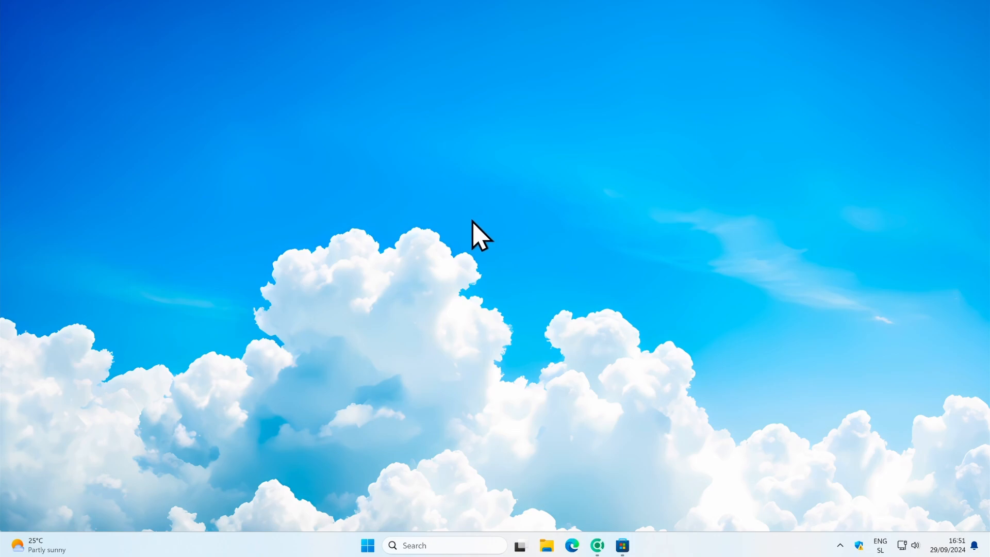
mouse_move(488, 272)
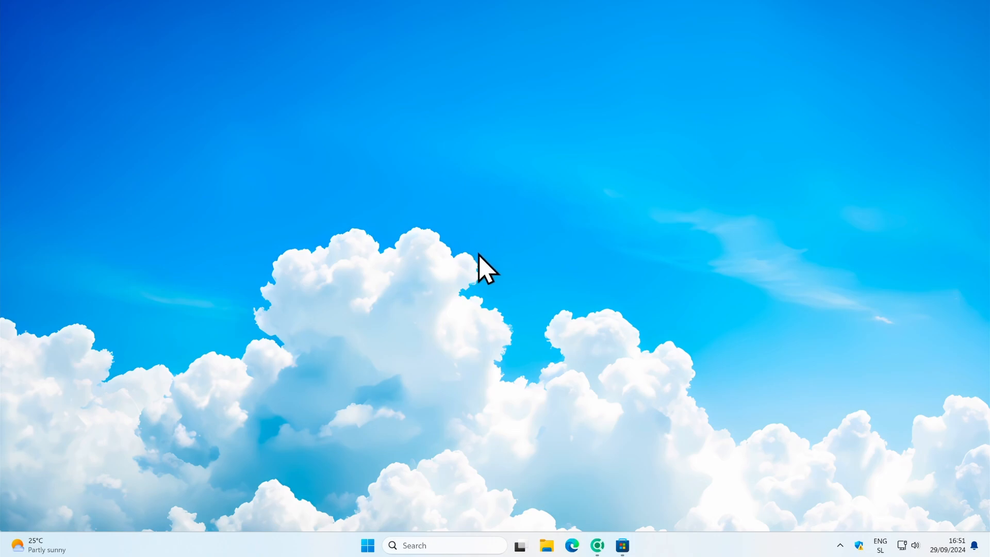